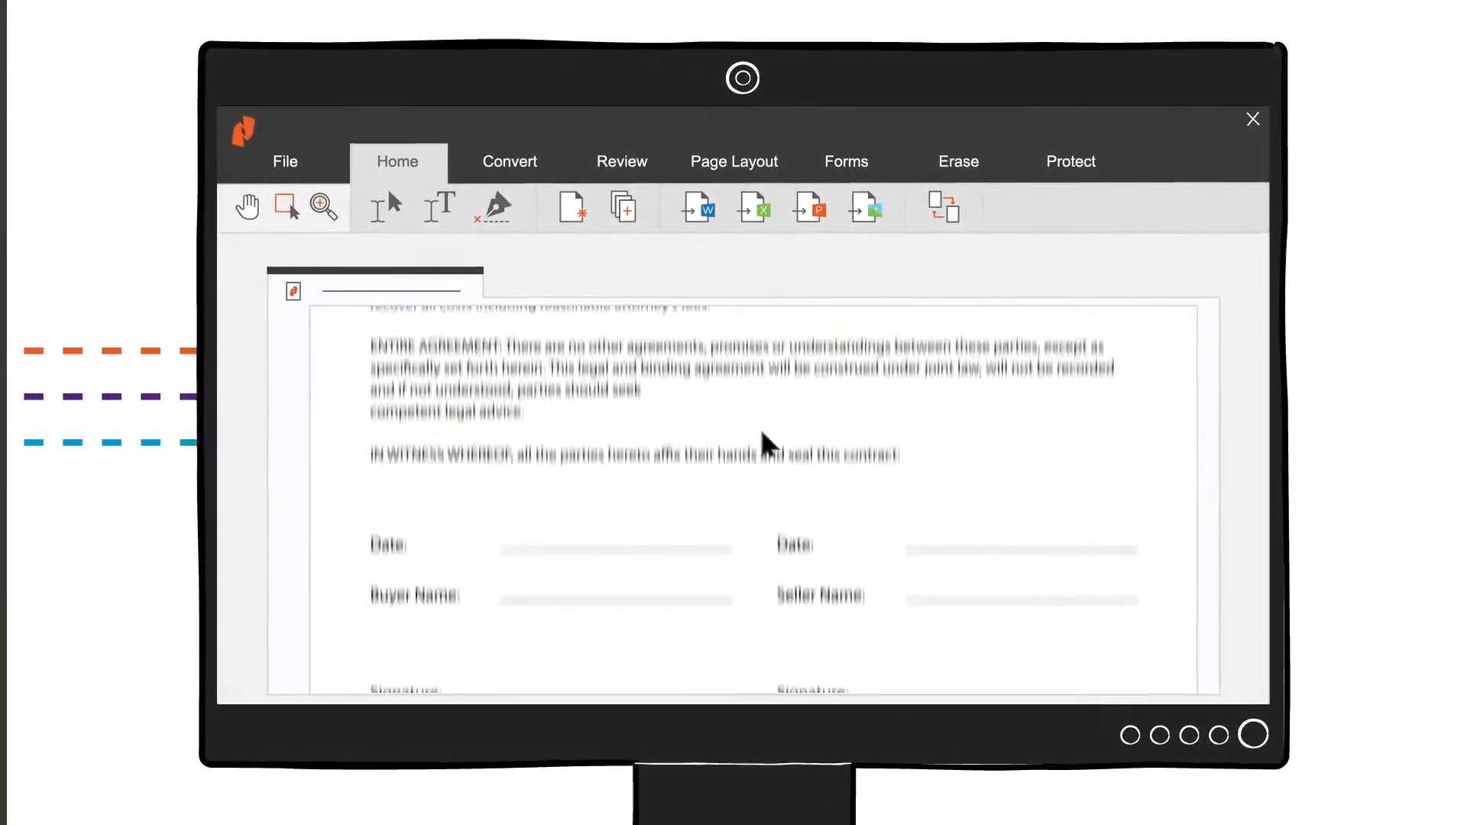
{"action": "left_click", "coordinate": [491, 206]}
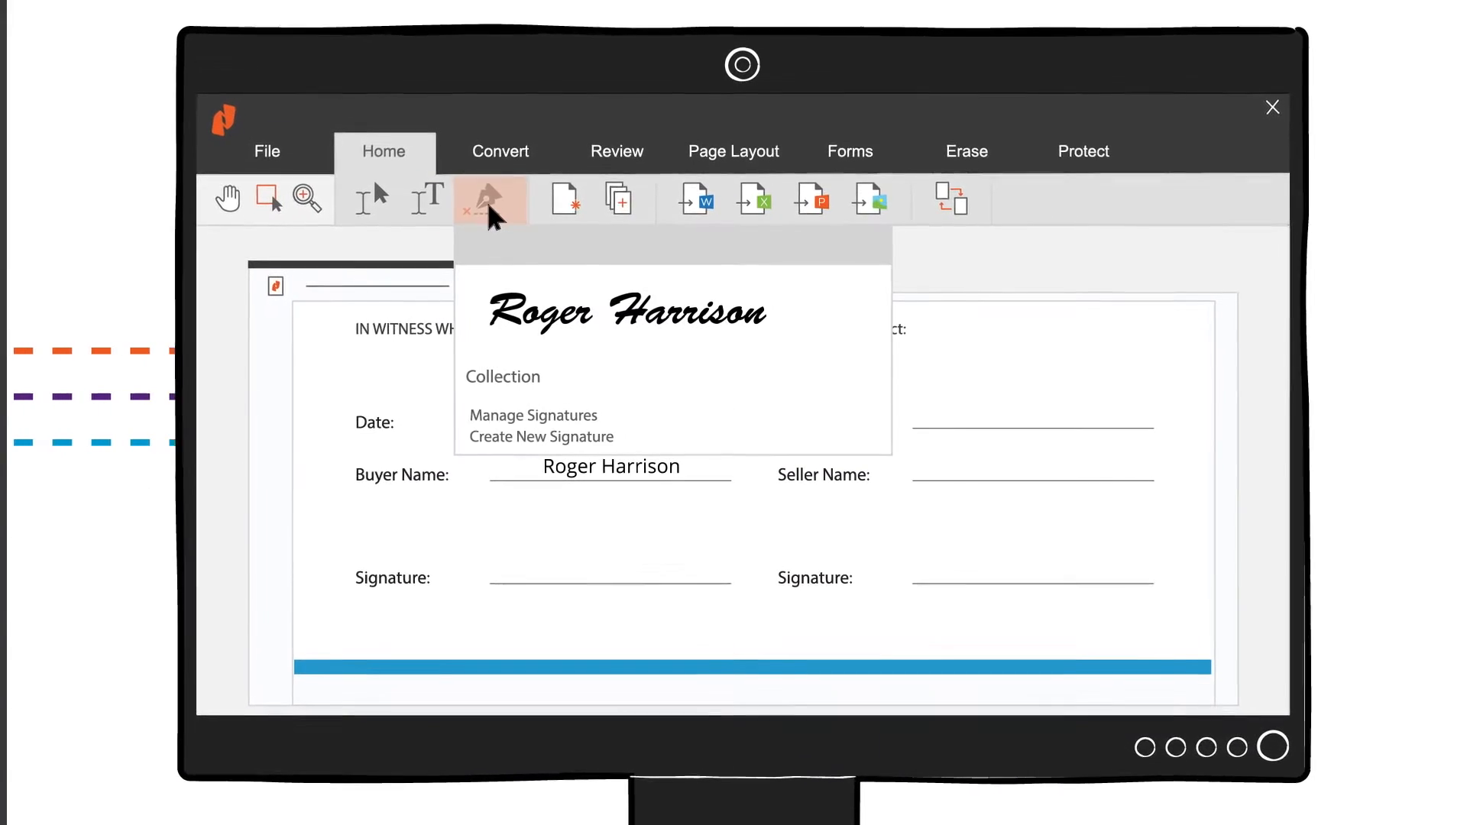
{"action": "left_click", "coordinate": [623, 312]}
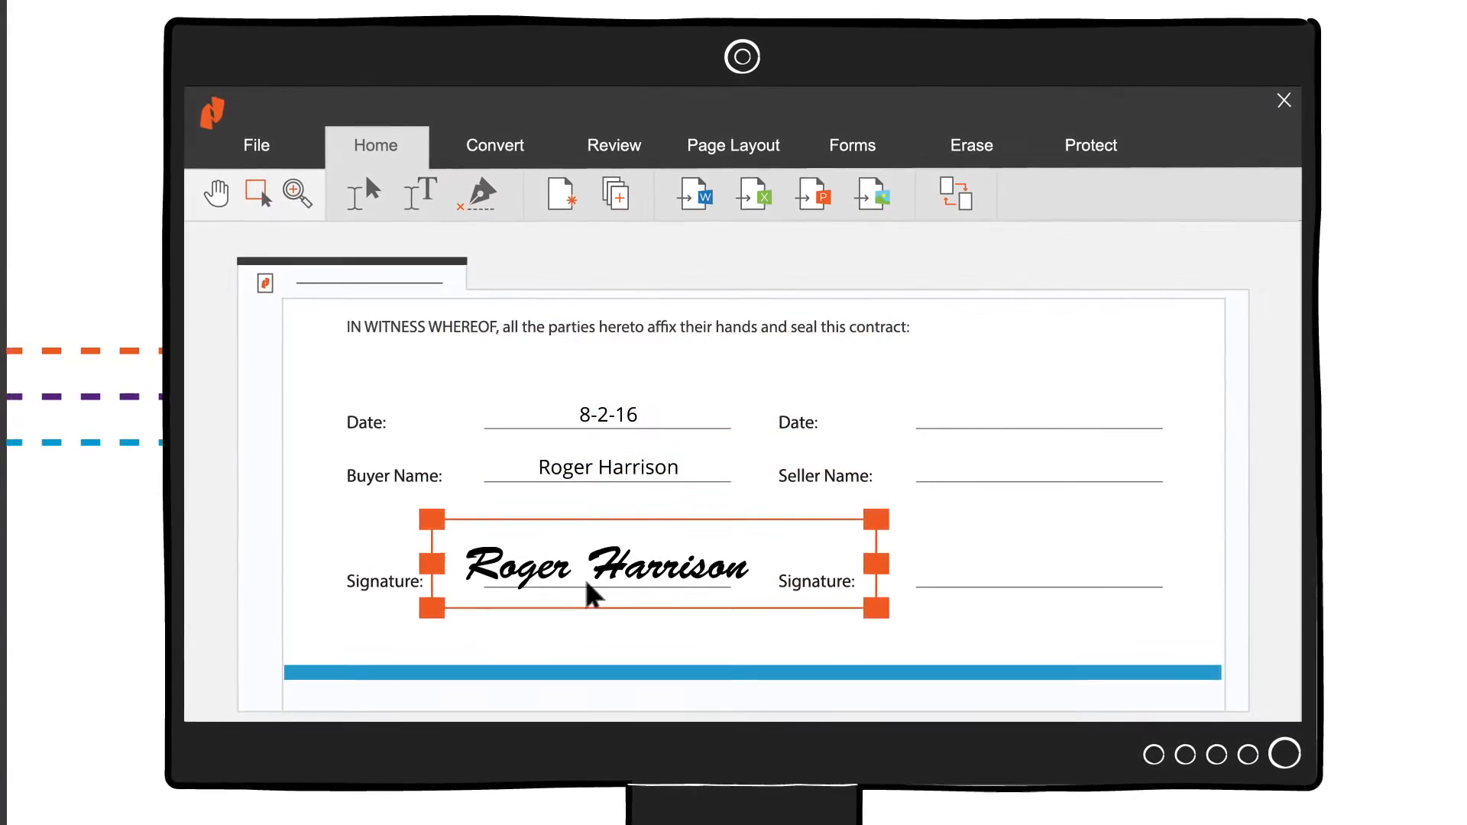